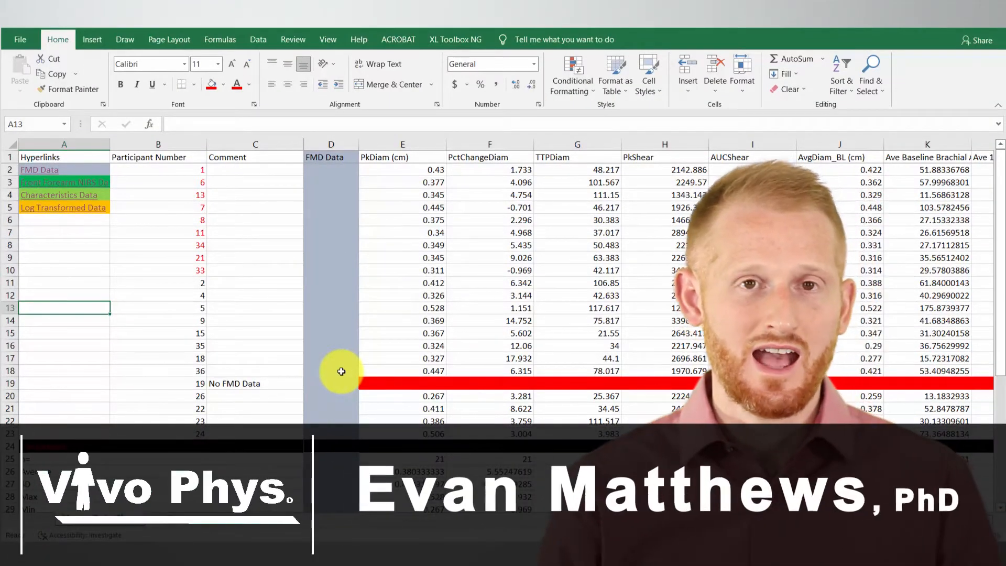
Insert a blank row above participant 22 in the data block
{"action": "scroll", "scroll_direction": "down", "scroll_amount": 3}
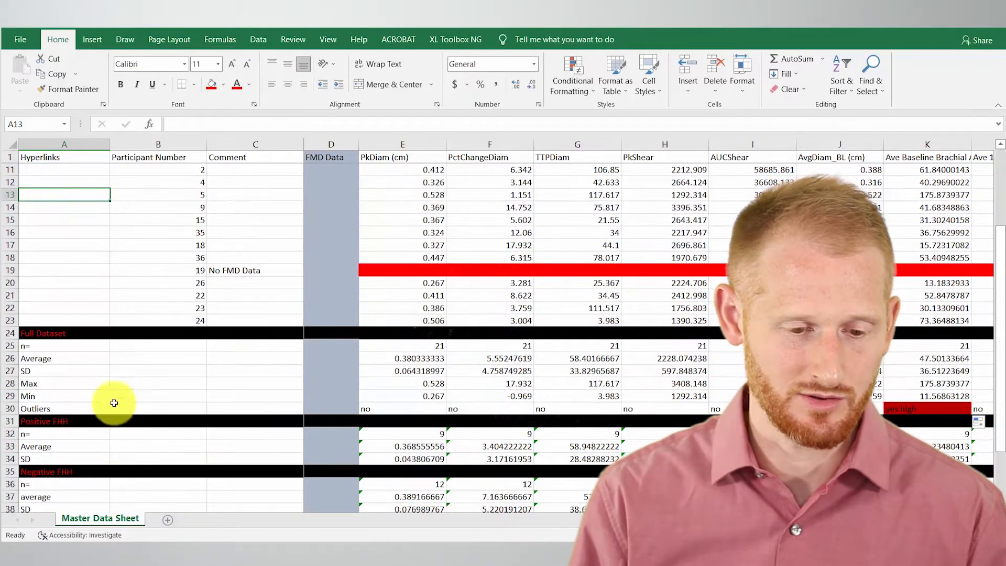
{"action": "scroll", "scroll_direction": "up", "scroll_amount": 3}
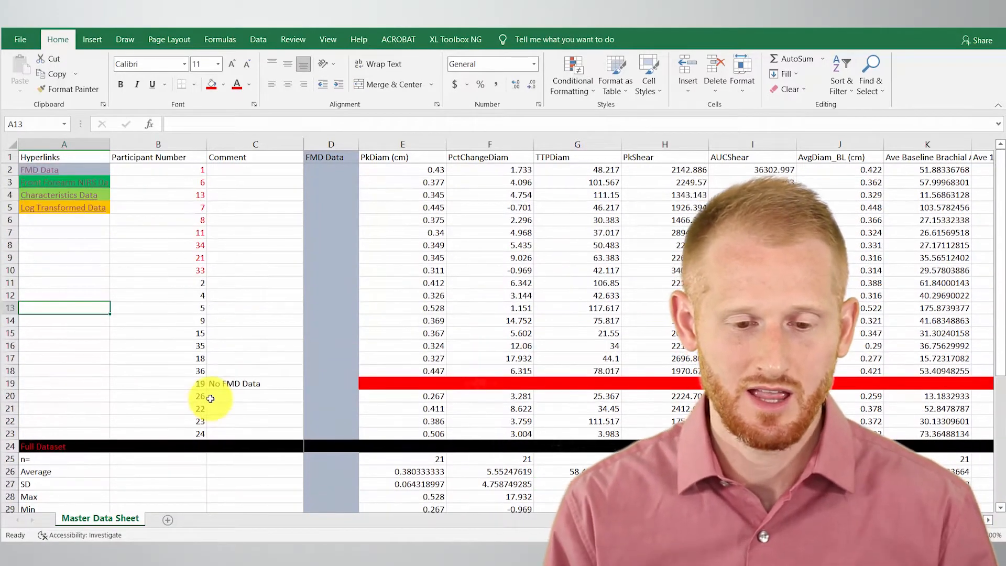
{"action": "scroll", "scroll_direction": "down", "scroll_amount": 3}
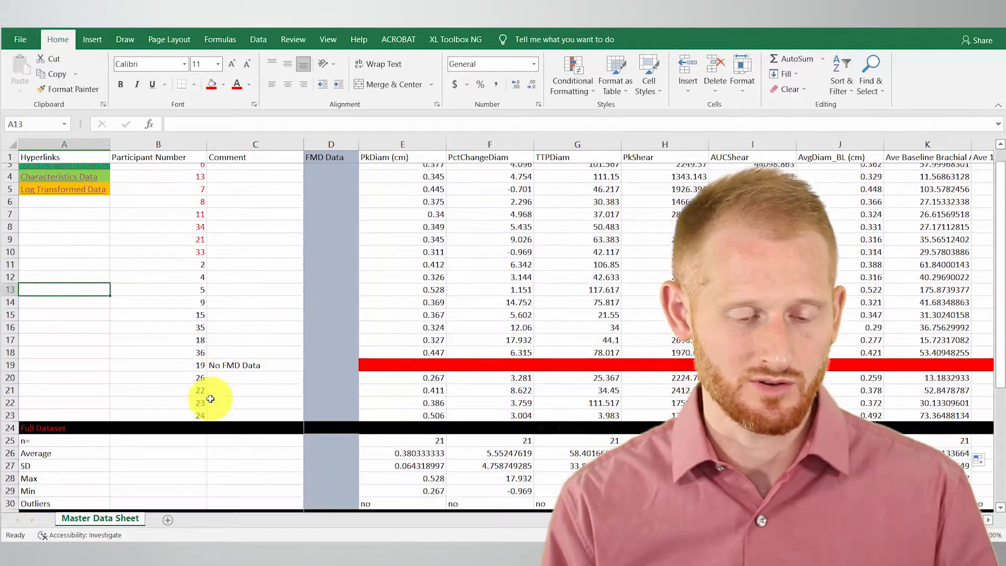
{"action": "scroll", "scroll_direction": "down", "scroll_amount": 3}
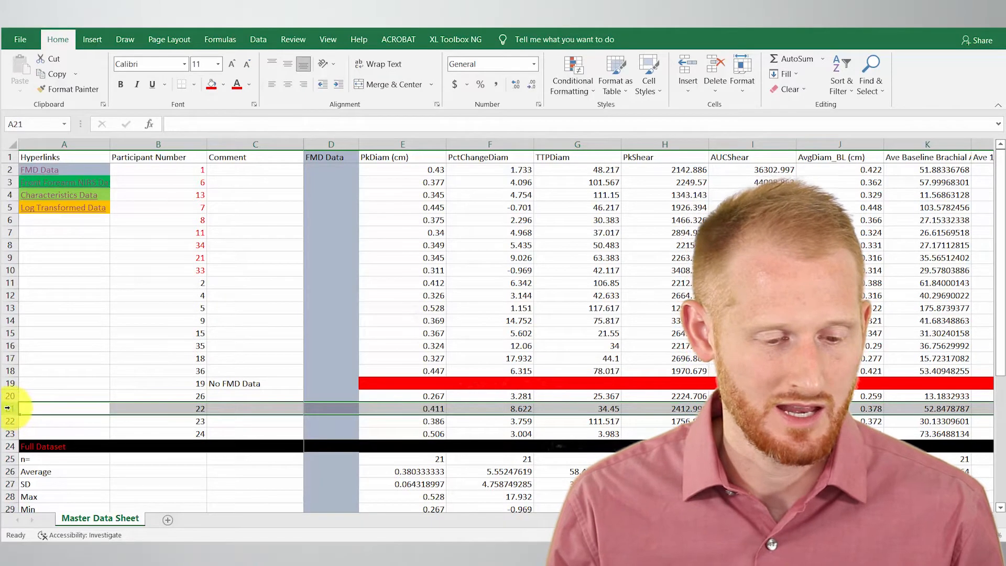
{"action": "right_click", "coordinate": [9, 408]}
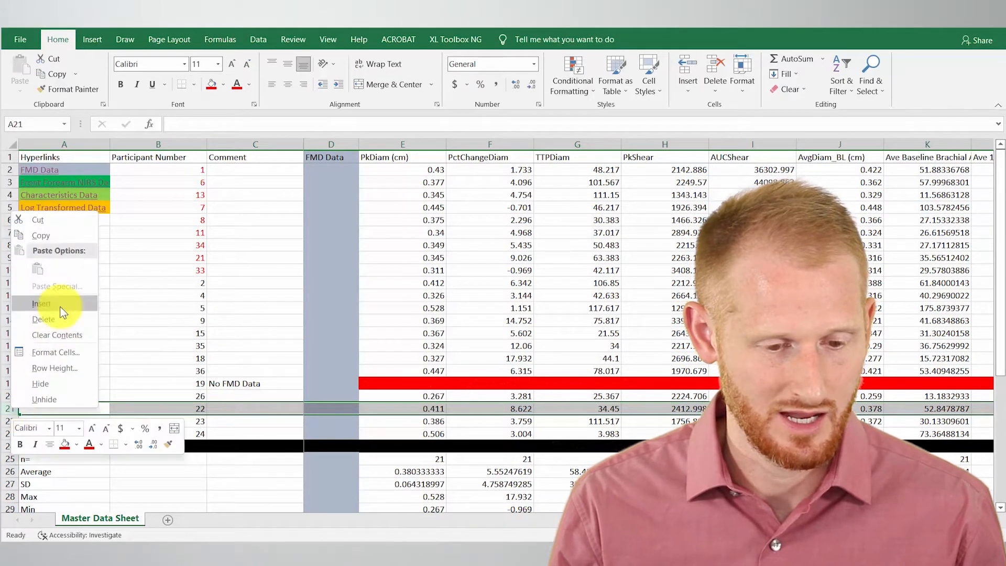
{"action": "left_click", "coordinate": [42, 303]}
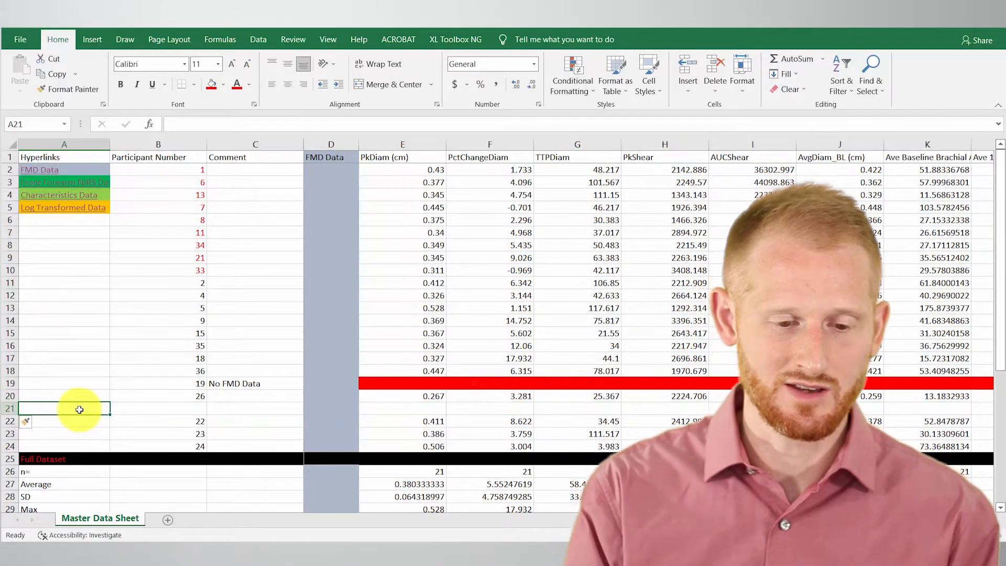
Fill the new row with participant 9's data and label it New9, raising n to 22
{"action": "left_click", "coordinate": [158, 409]}
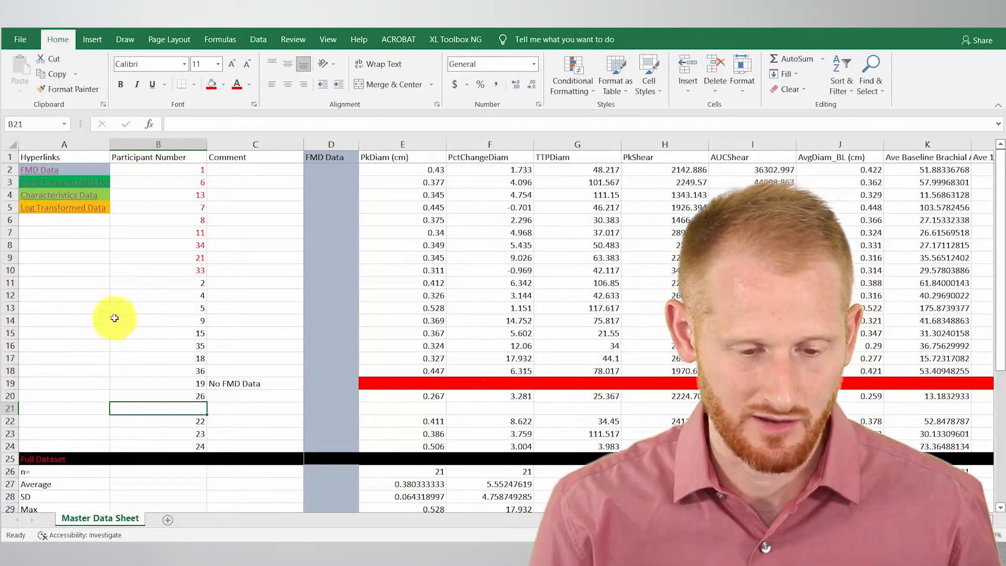
{"action": "mouse_move", "coordinate": [28, 409]}
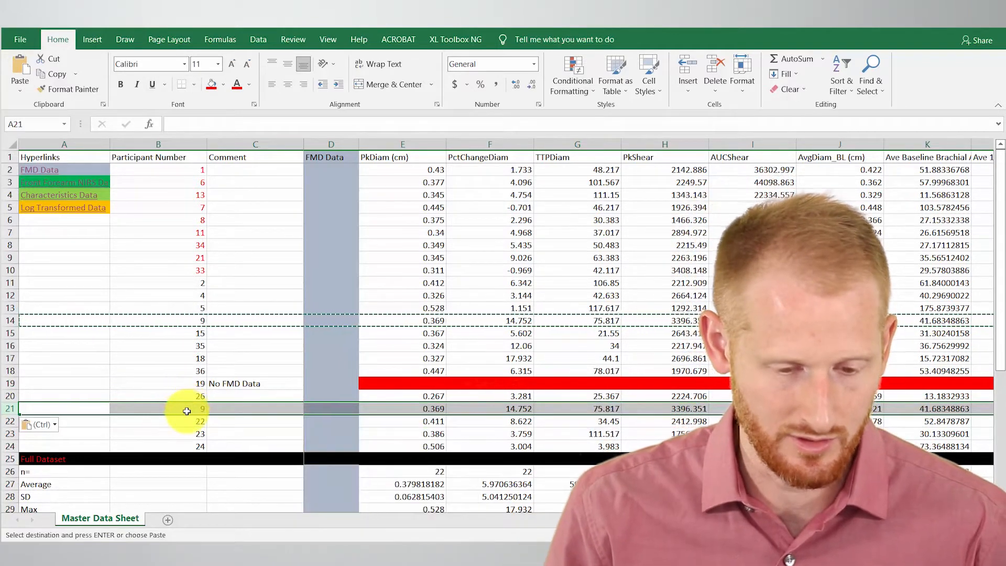
{"action": "type", "text": "New"}
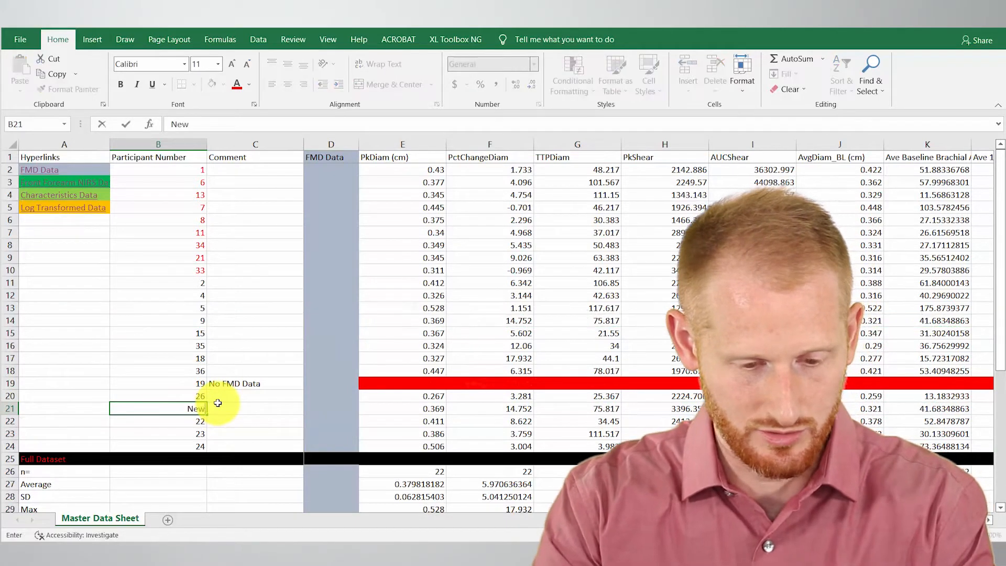
{"action": "type", "text": "9"}
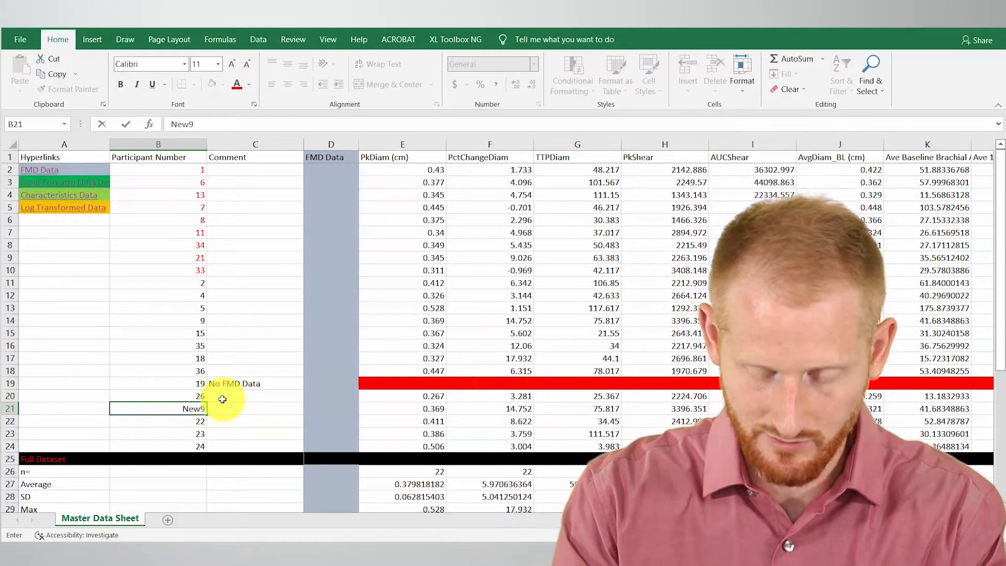
{"action": "key", "text": "enter"}
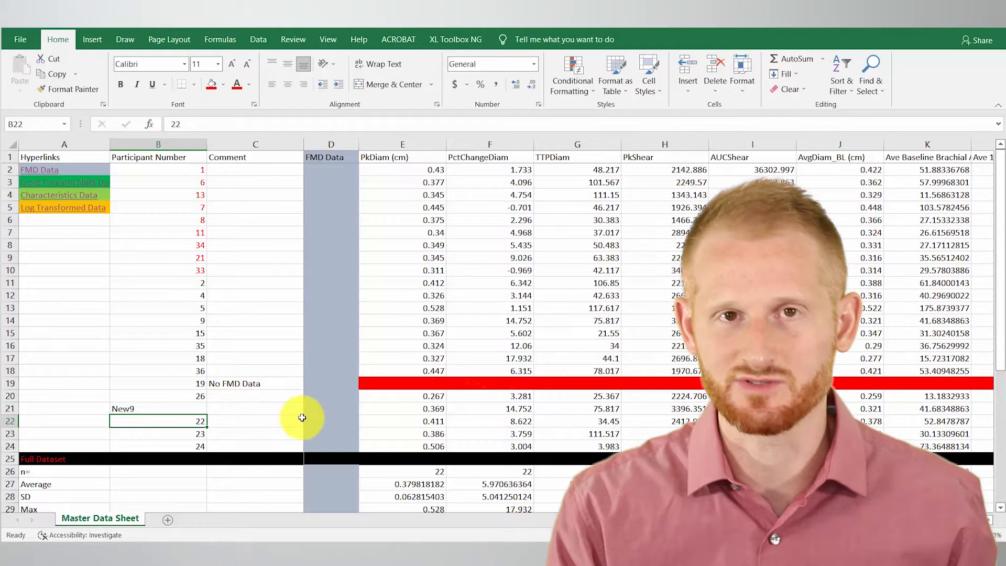
{"action": "mouse_move", "coordinate": [284, 394]}
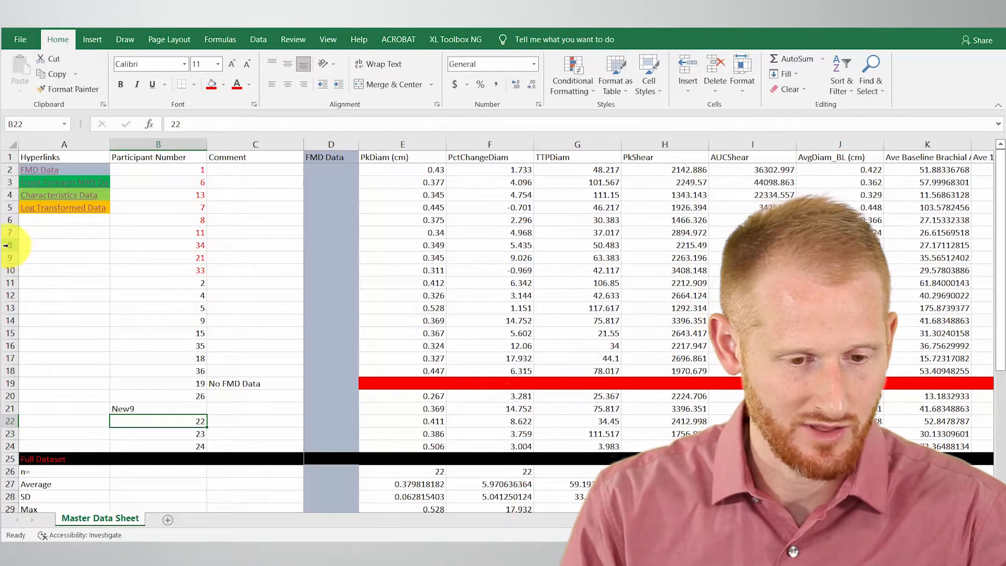
Insert a row above participant 34 copying participant 21's data, labelled New21, raising n to 23
{"action": "right_click", "coordinate": [9, 244]}
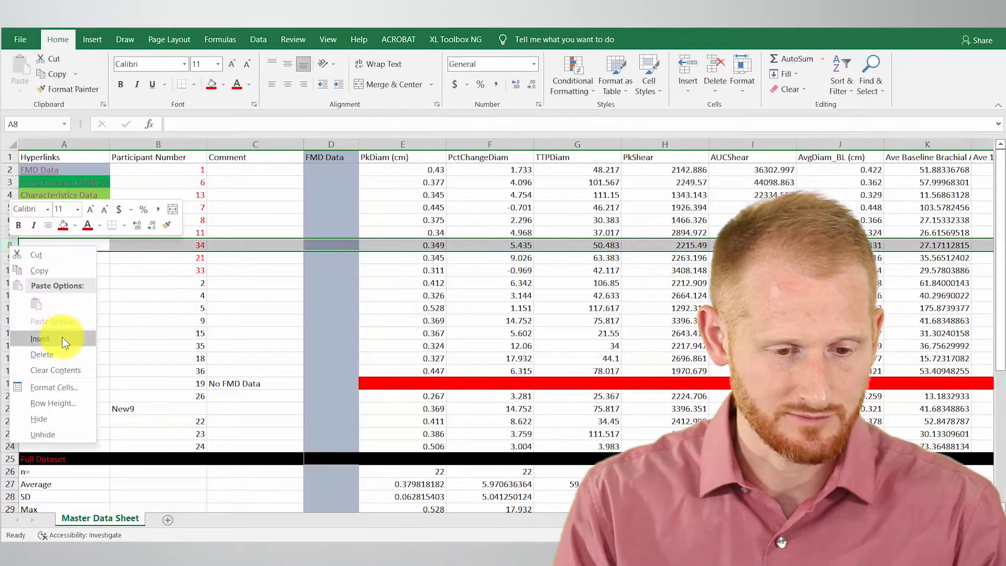
{"action": "left_click", "coordinate": [41, 338]}
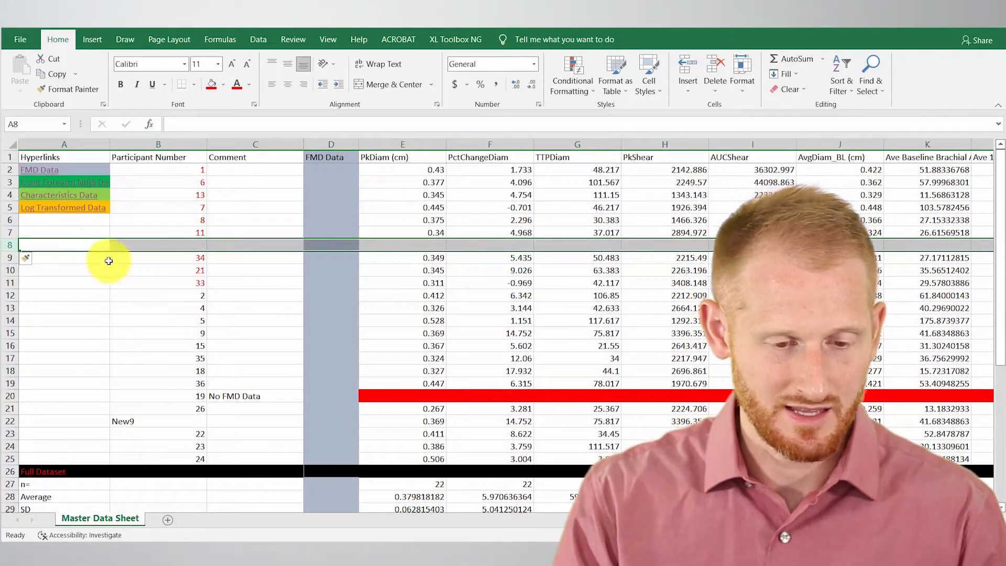
{"action": "left_click", "coordinate": [64, 269]}
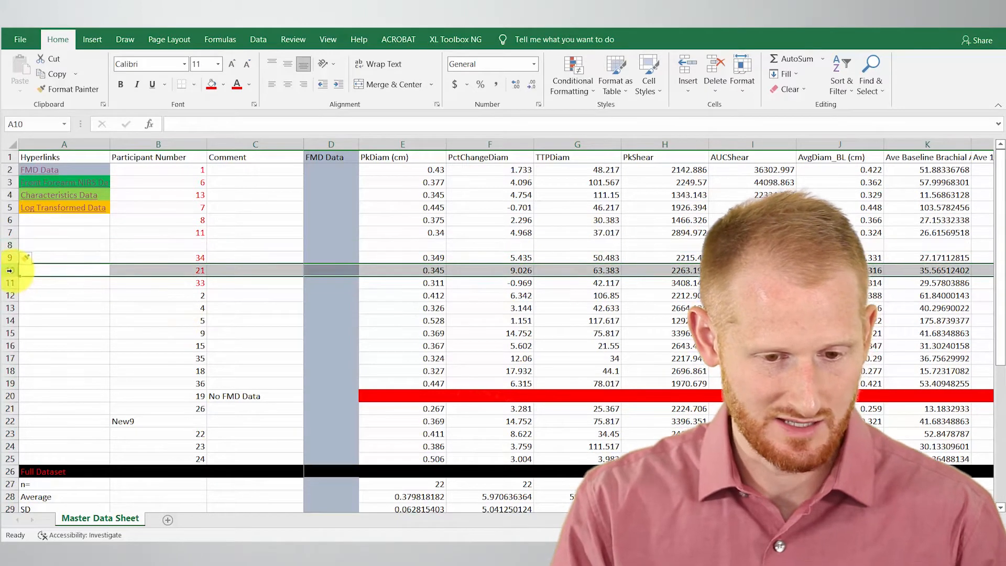
{"action": "mouse_move", "coordinate": [80, 335]}
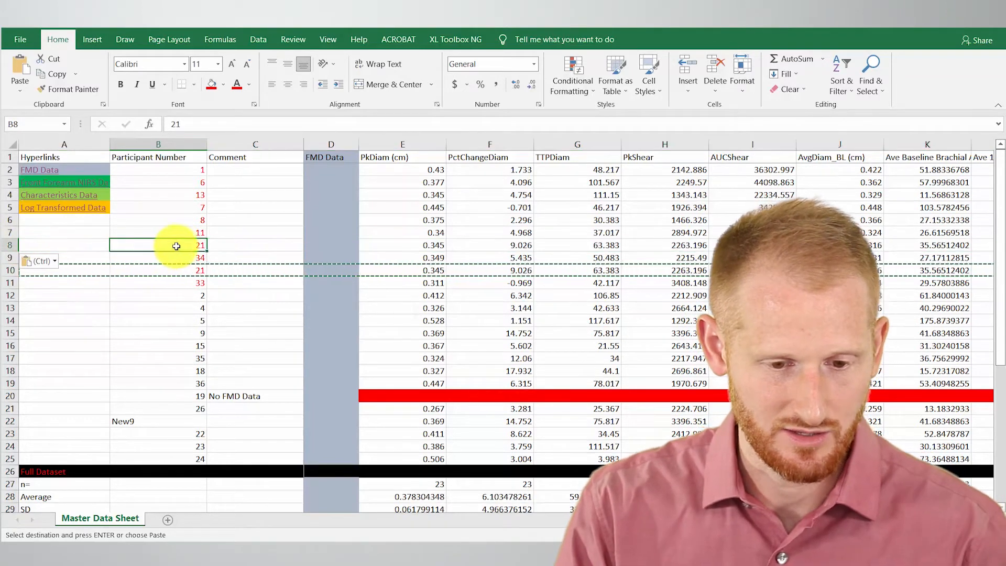
{"action": "type", "text": "New9"}
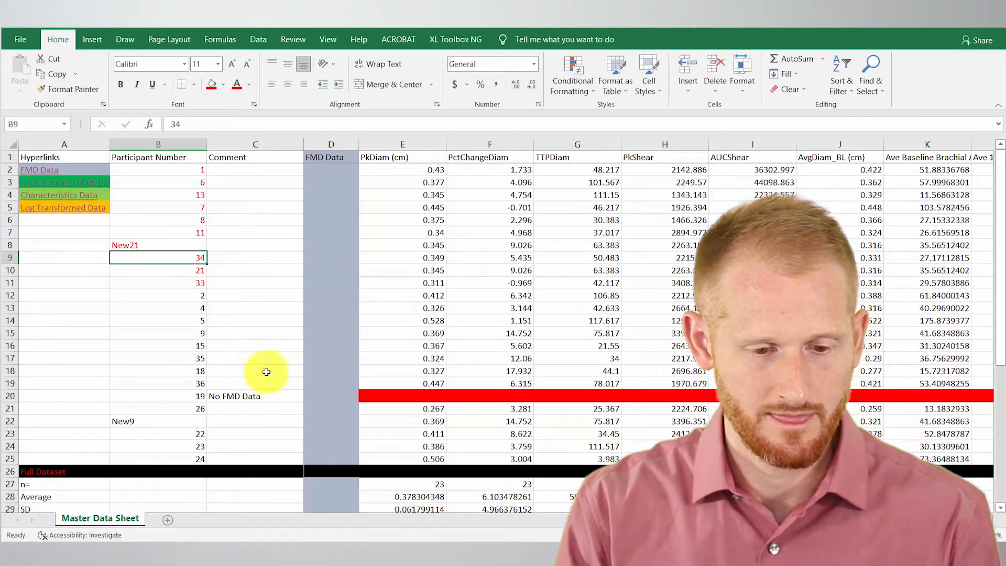
{"action": "left_click", "coordinate": [158, 245]}
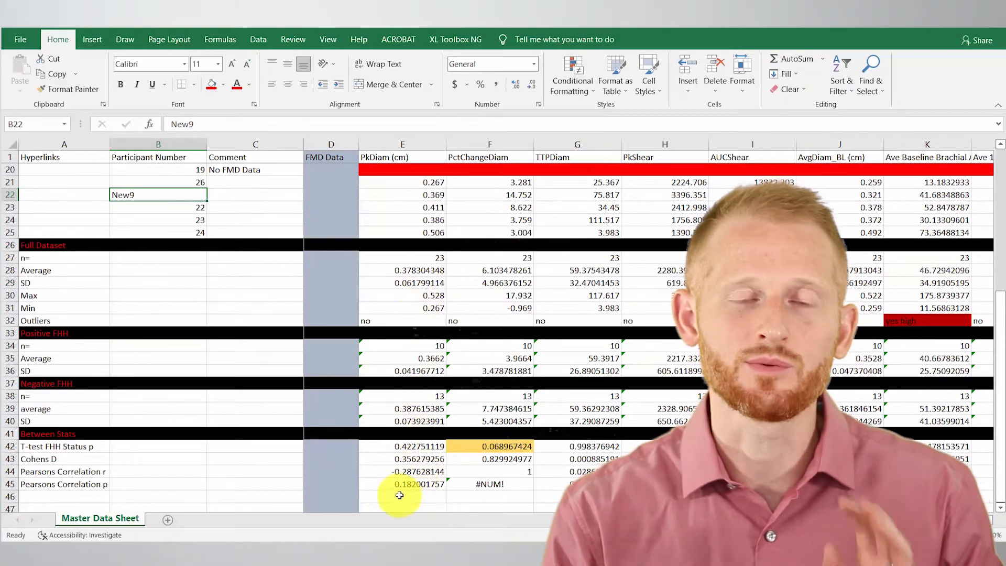
{"action": "scroll", "scroll_direction": "up", "scroll_amount": 3}
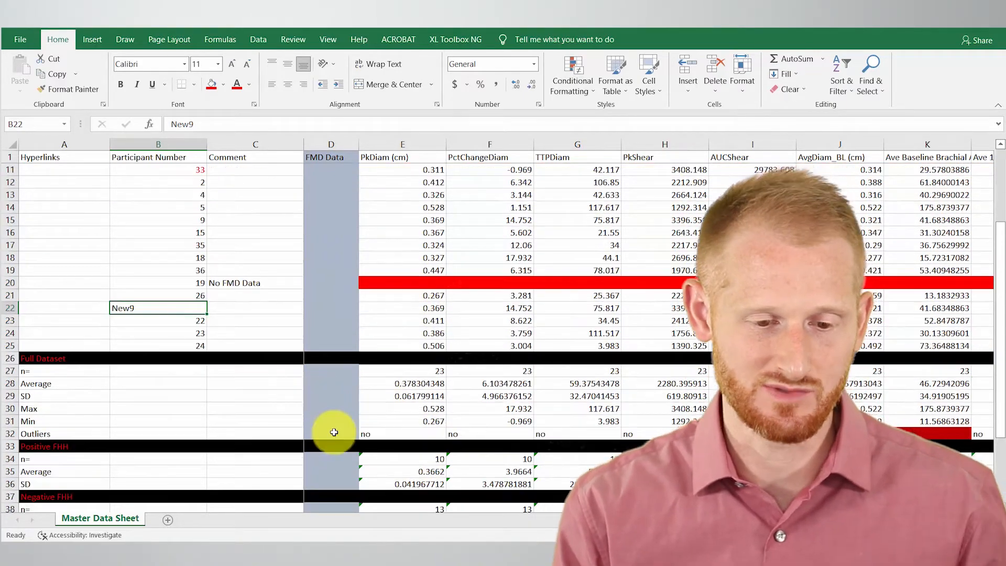
{"action": "scroll", "scroll_direction": "up", "scroll_amount": 3}
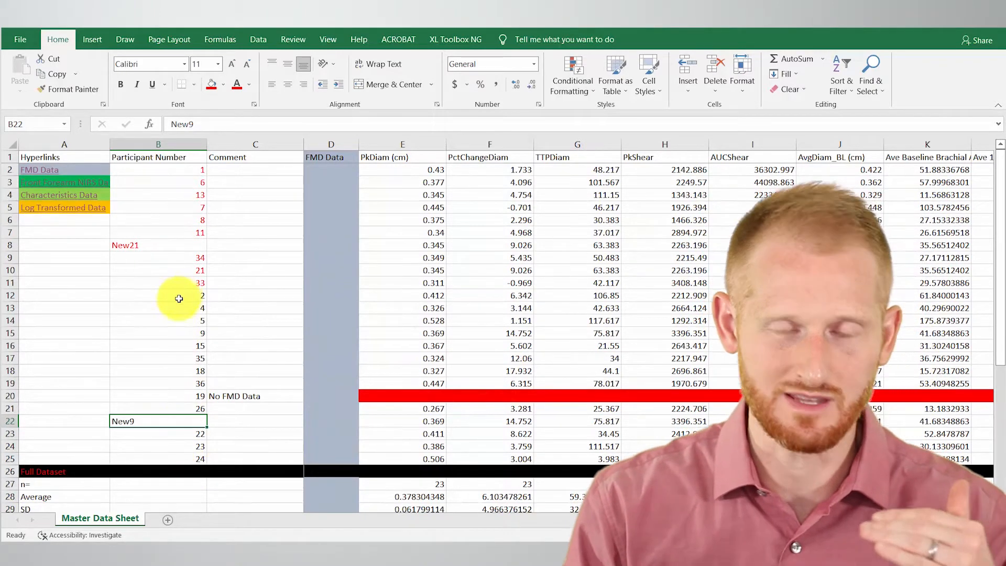
{"action": "mouse_move", "coordinate": [293, 229]}
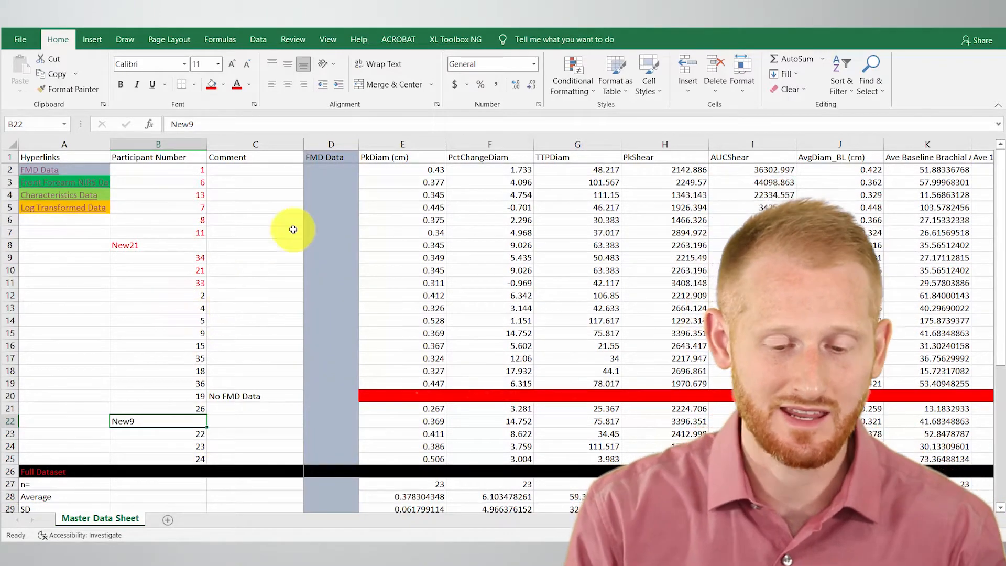
{"action": "scroll", "scroll_direction": "down", "scroll_amount": 3}
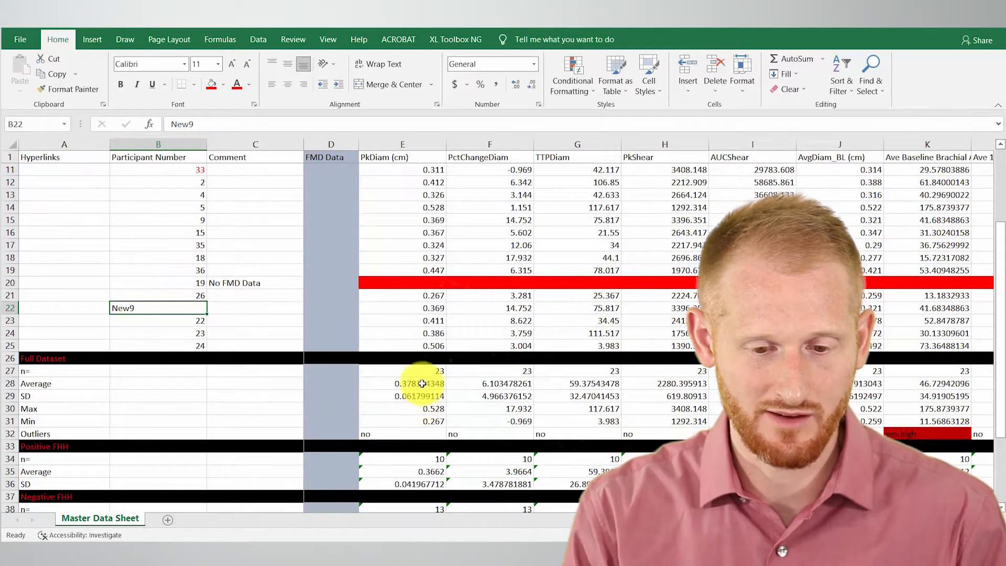
{"action": "left_click", "coordinate": [402, 384]}
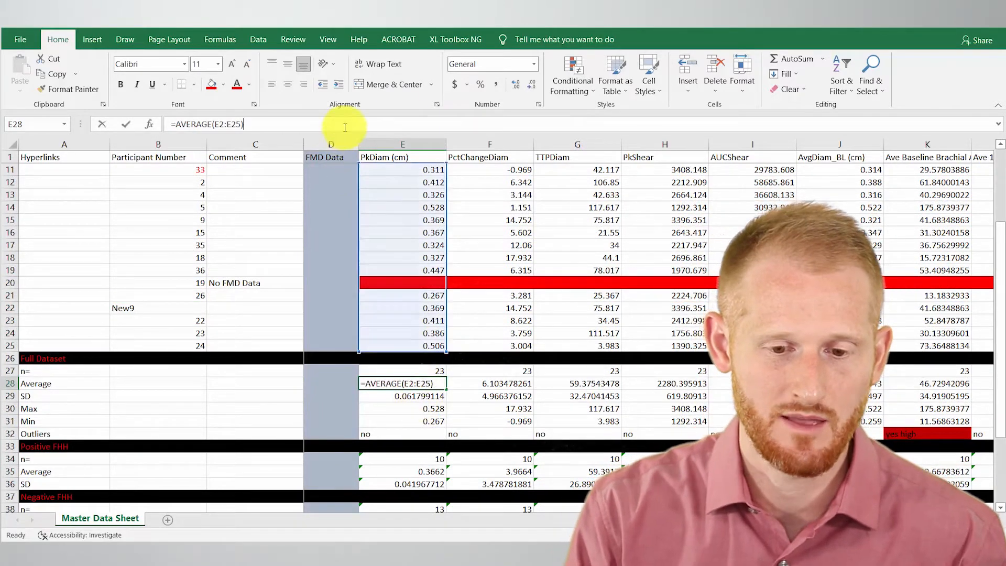
{"action": "scroll", "scroll_direction": "up", "scroll_amount": 3}
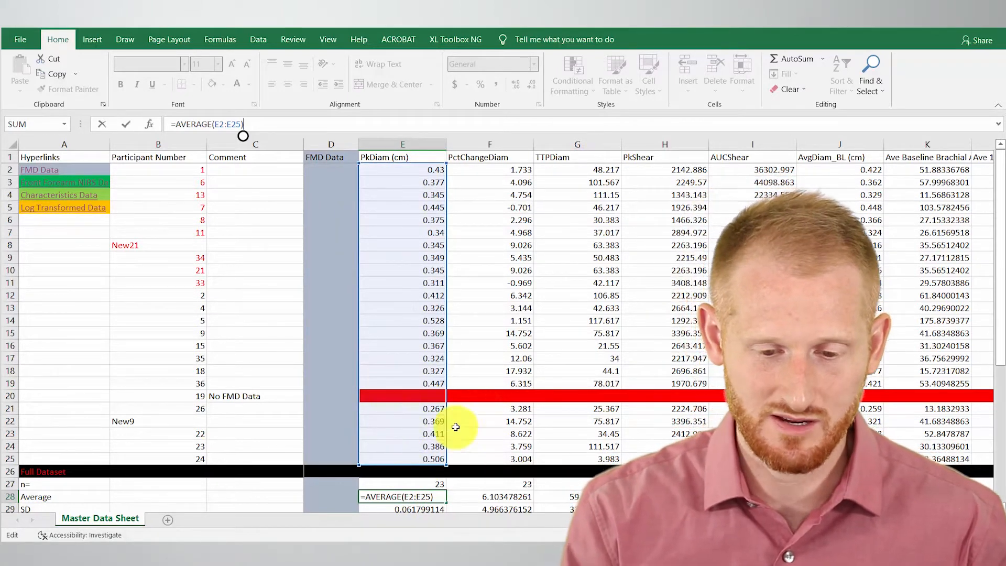
{"action": "mouse_move", "coordinate": [153, 275]}
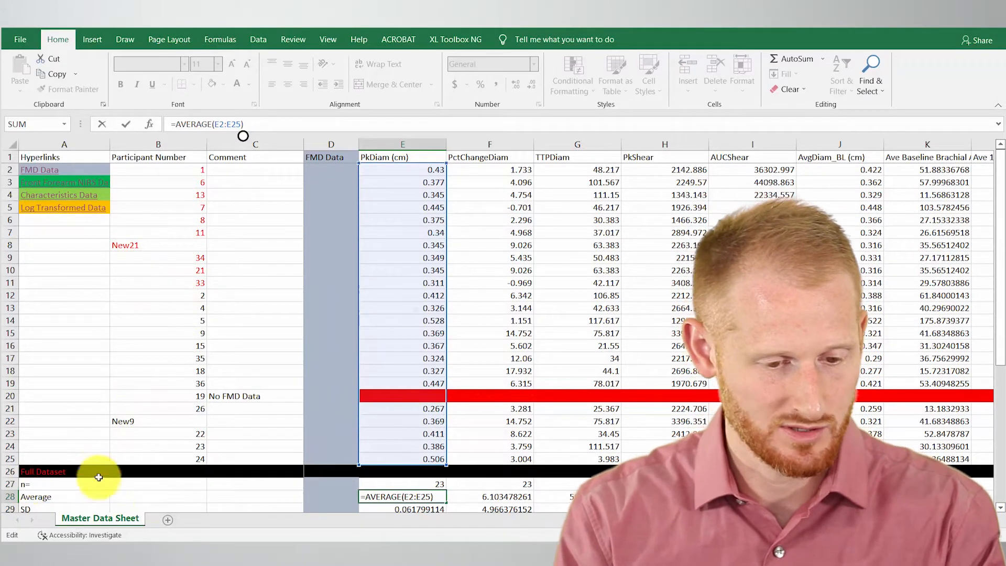
Insert a row above Full Dataset copying participant 23's measurements, labelled New23
{"action": "key", "text": "Return"}
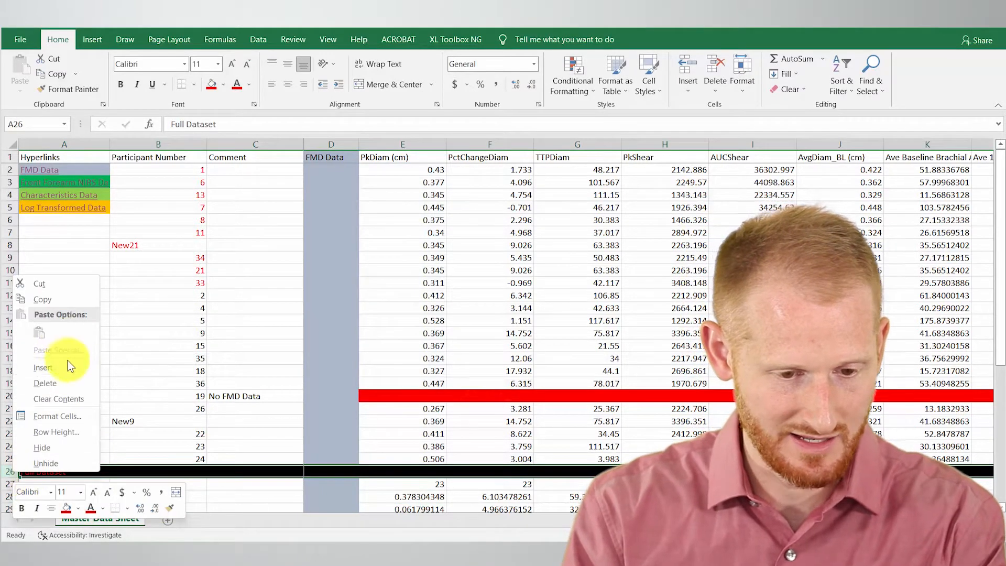
{"action": "left_click", "coordinate": [42, 367]}
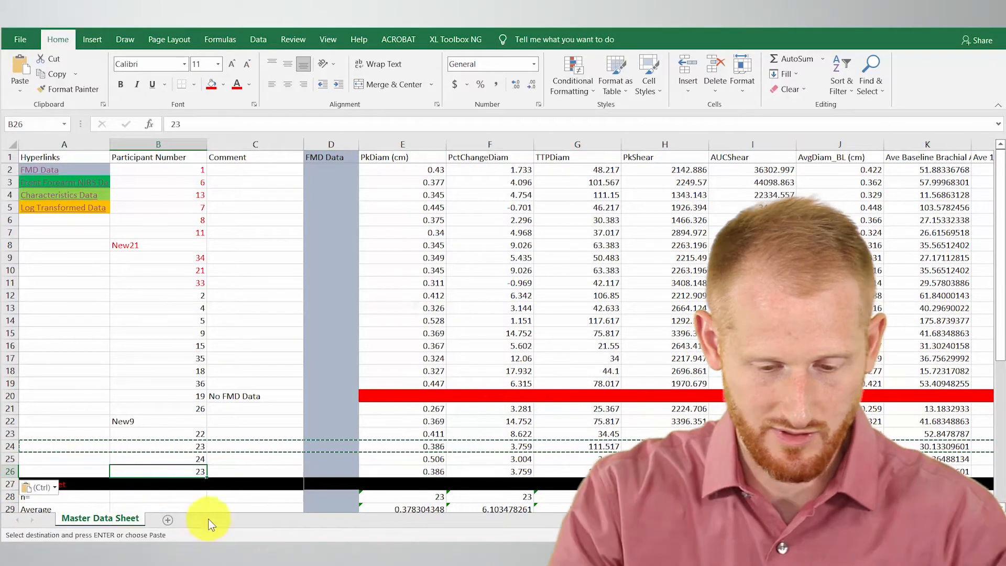
{"action": "type", "text": "New23"}
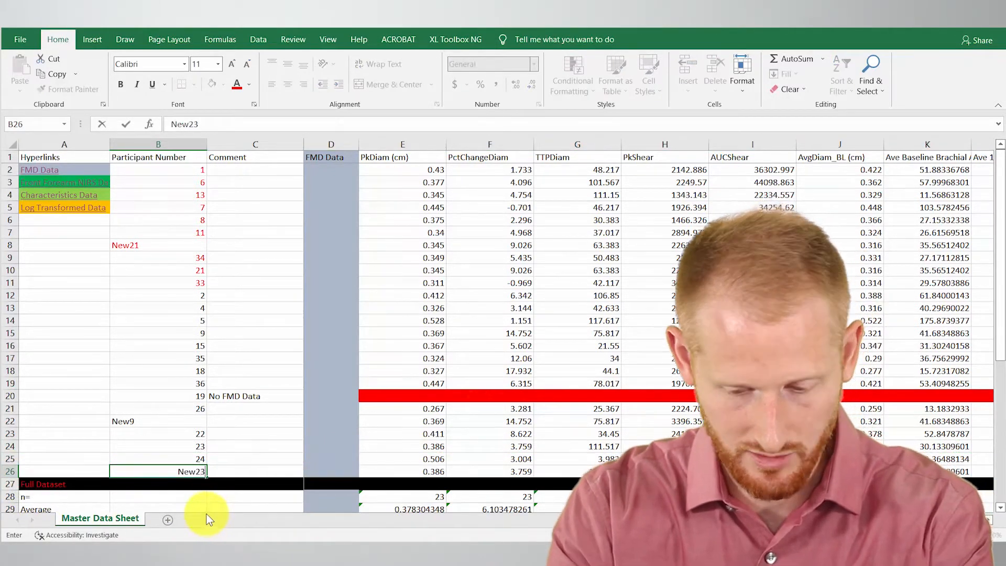
{"action": "key", "text": "Return"}
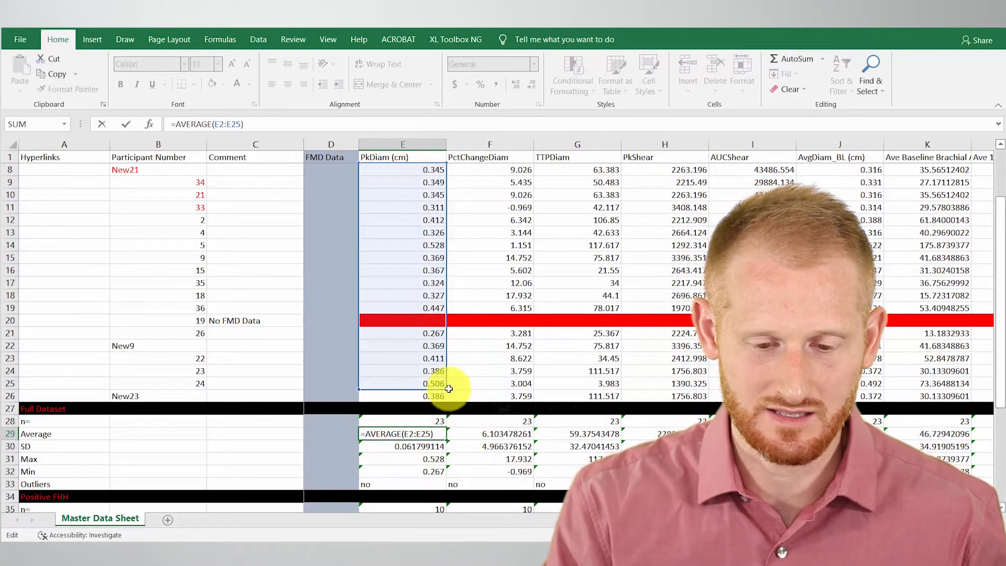
{"action": "scroll", "scroll_direction": "up", "scroll_amount": 3}
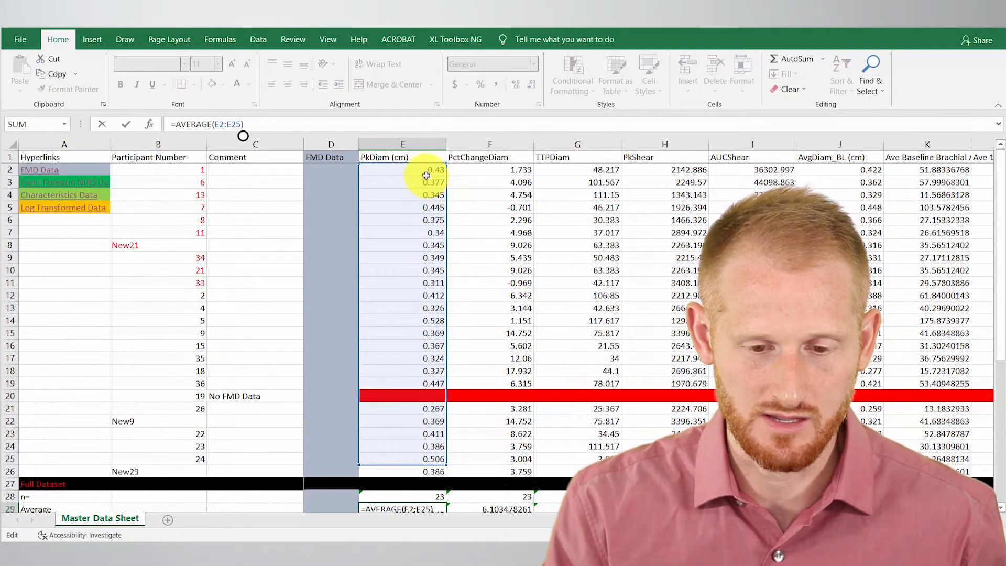
{"action": "scroll", "scroll_direction": "down", "scroll_amount": 3}
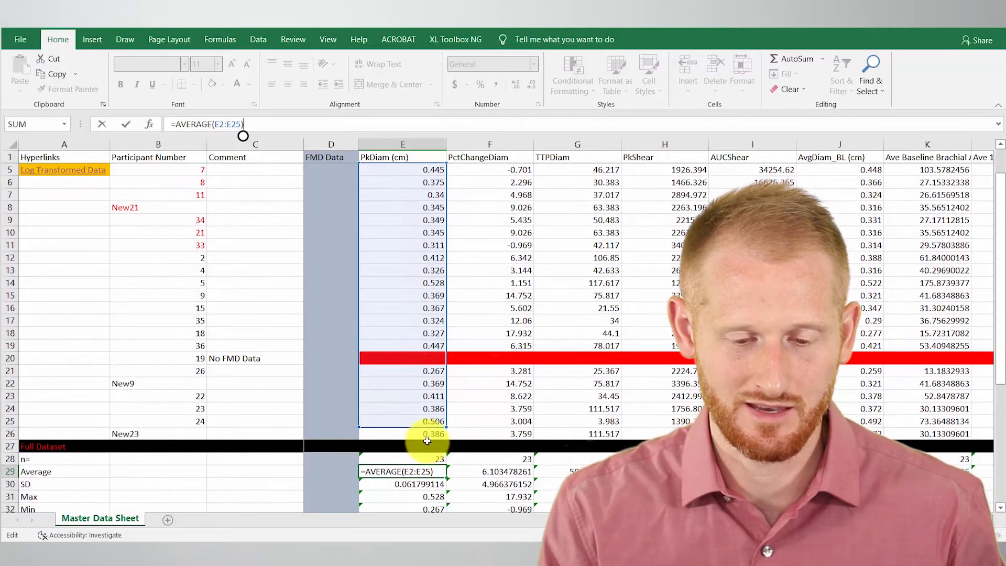
{"action": "scroll", "scroll_direction": "down", "scroll_amount": 3}
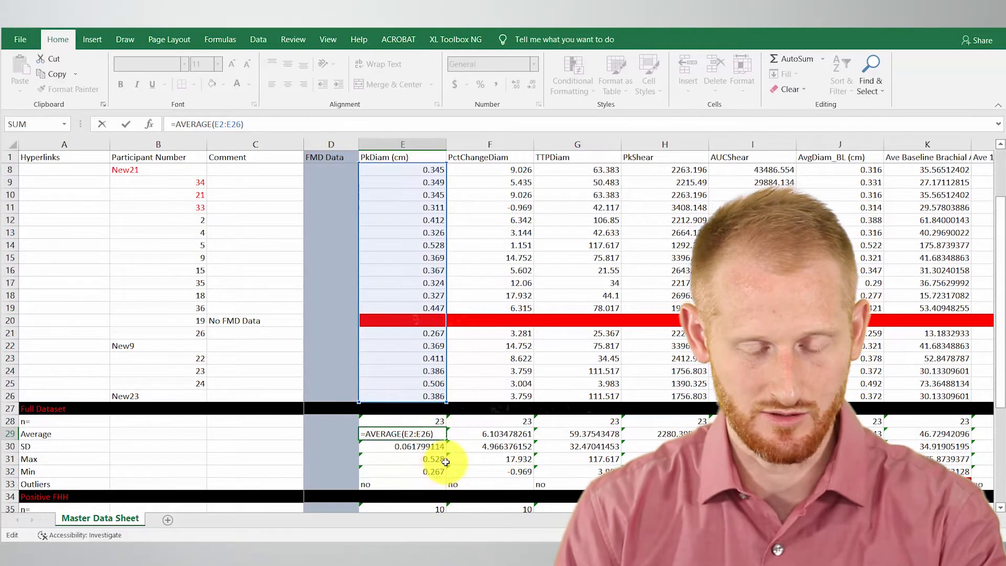
Cancel the Average formula edit so it still covers rows 2 to 25 without New23
{"action": "key", "text": "Return"}
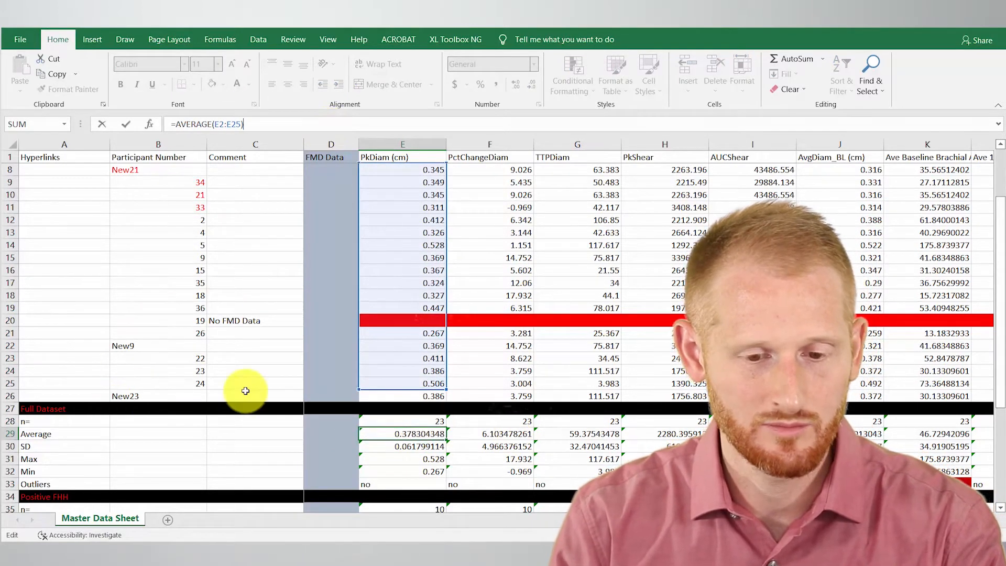
{"action": "scroll", "scroll_direction": "up", "scroll_amount": 3}
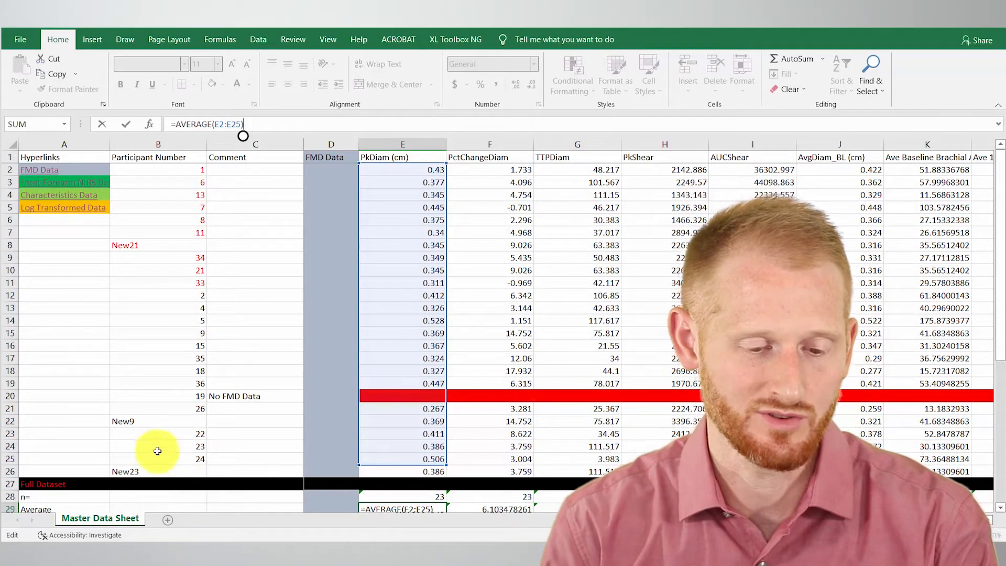
{"action": "mouse_move", "coordinate": [176, 377]}
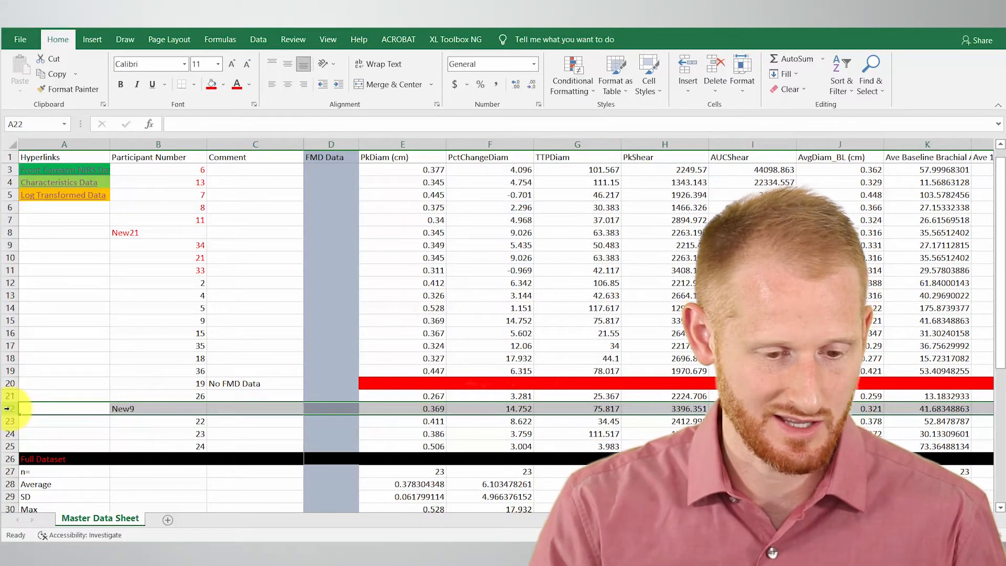
Delete the New9 and New21 rows so the summary count returns to 21
{"action": "right_click", "coordinate": [9, 407]}
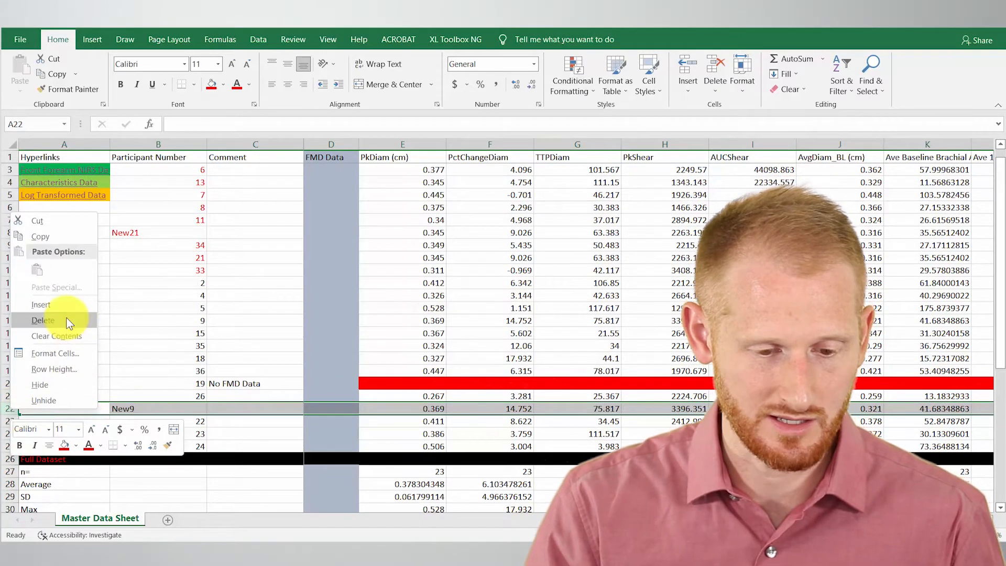
{"action": "left_click", "coordinate": [43, 321]}
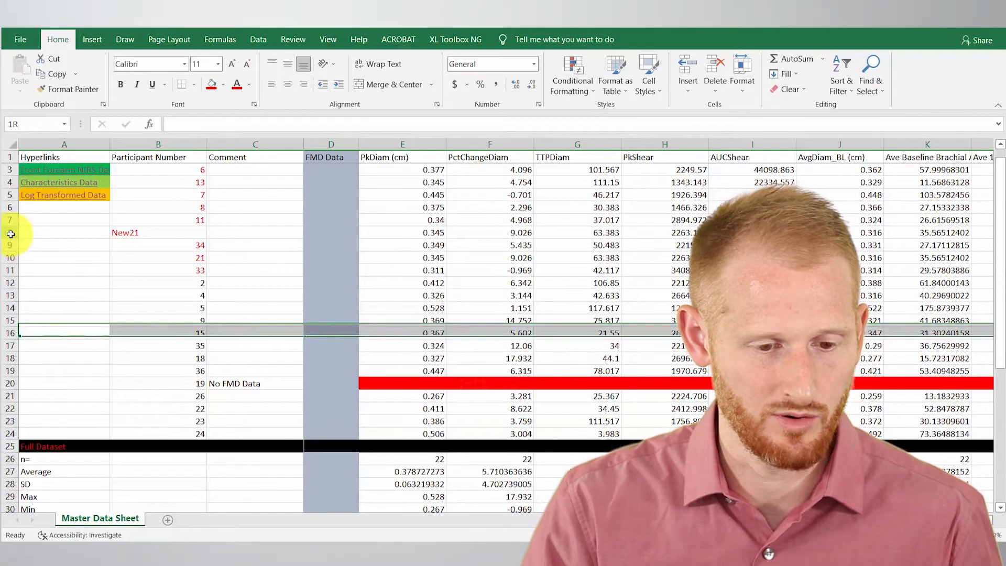
{"action": "right_click", "coordinate": [11, 233]}
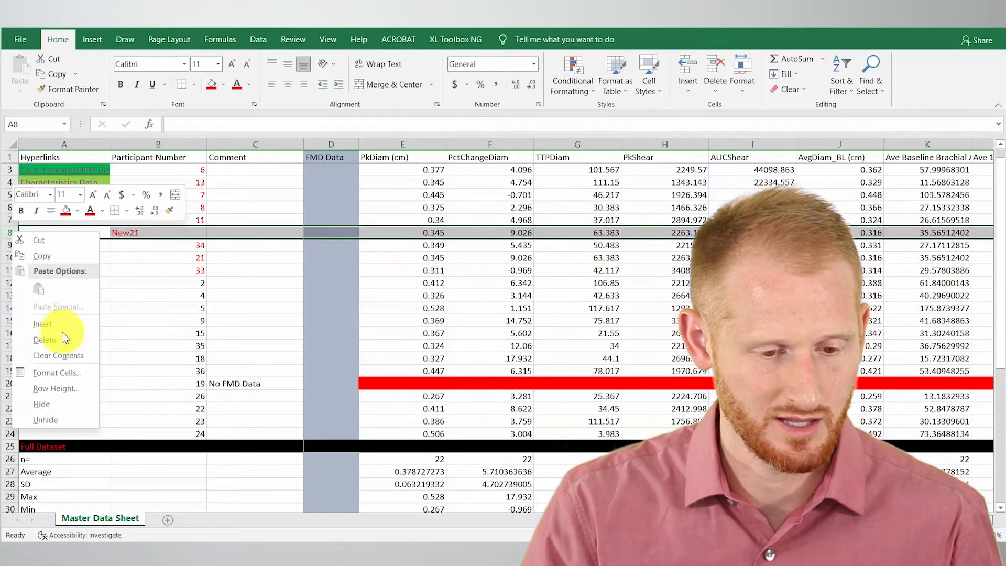
{"action": "left_click", "coordinate": [45, 339]}
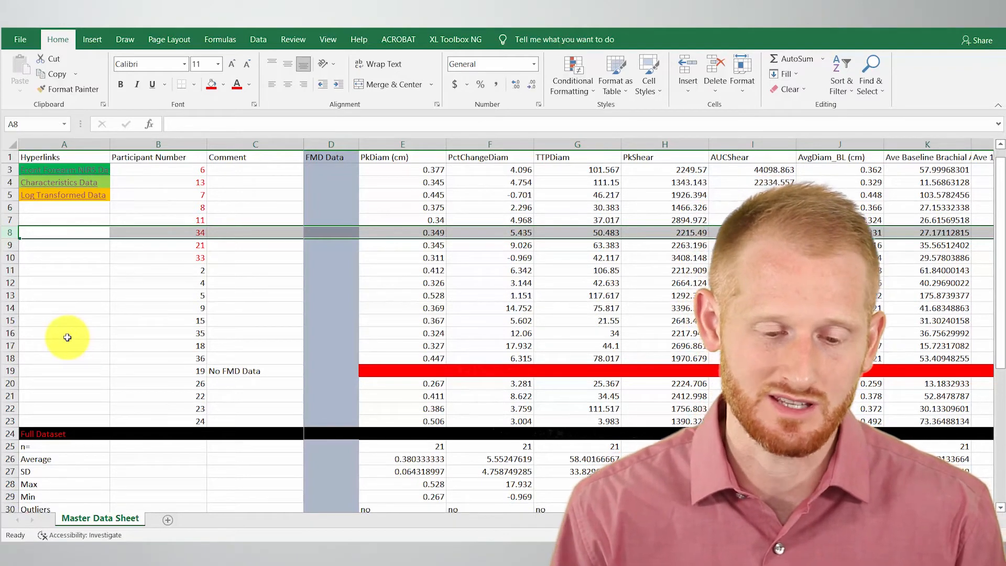
{"action": "mouse_move", "coordinate": [221, 375]}
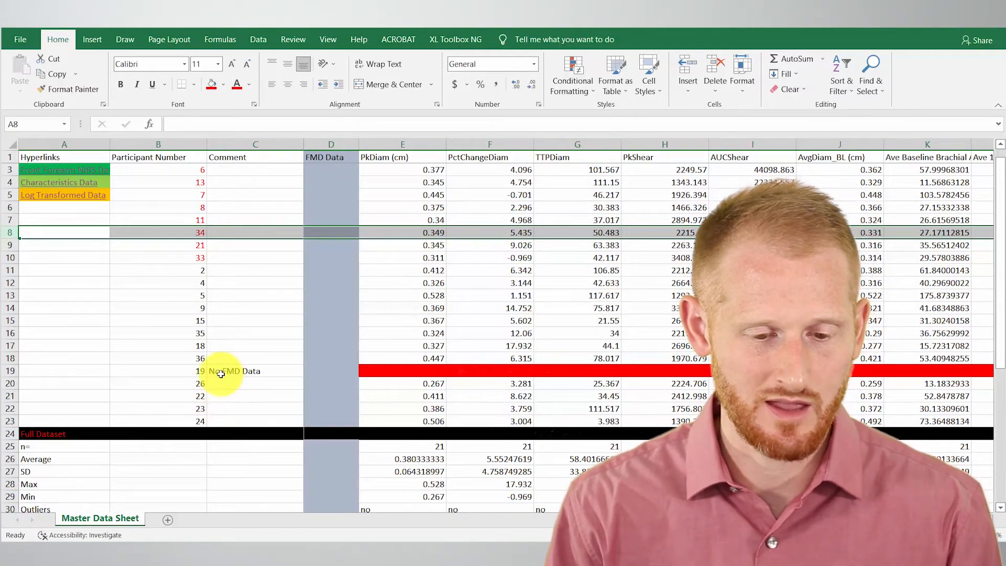
{"action": "mouse_move", "coordinate": [233, 370]}
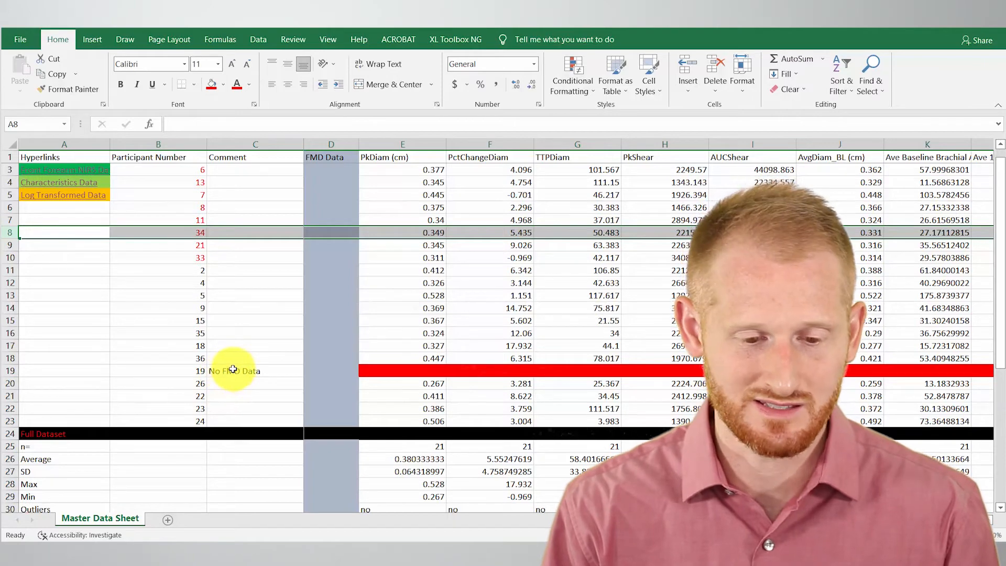
{"action": "left_click", "coordinate": [255, 370]}
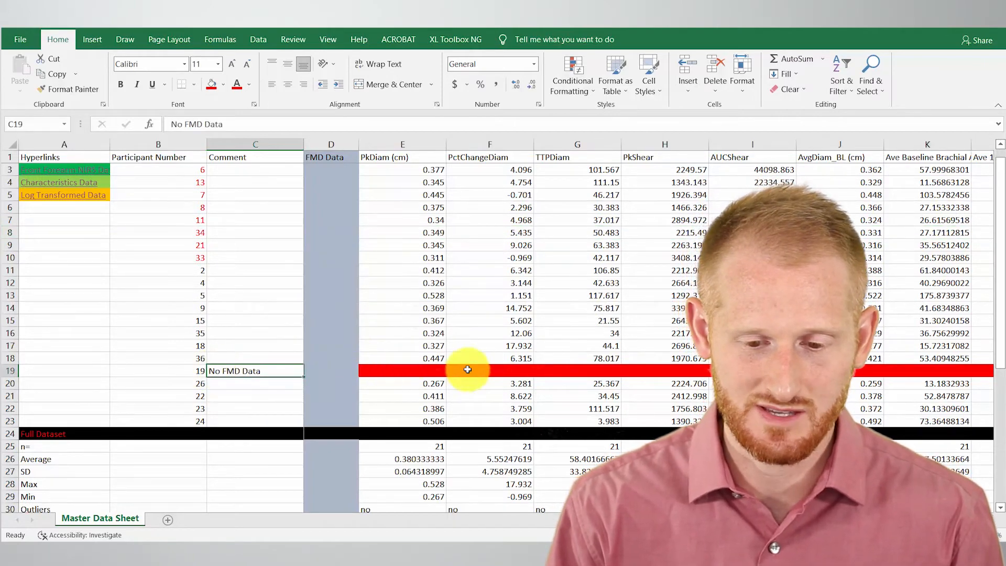
{"action": "scroll", "scroll_direction": "right", "scroll_amount": 3}
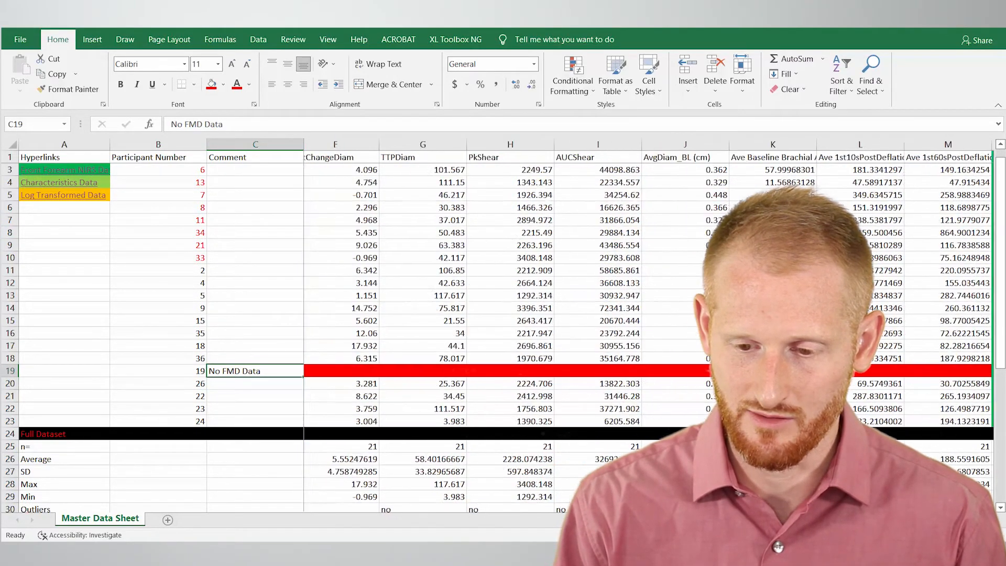
{"action": "scroll", "scroll_direction": "right", "scroll_amount": 3}
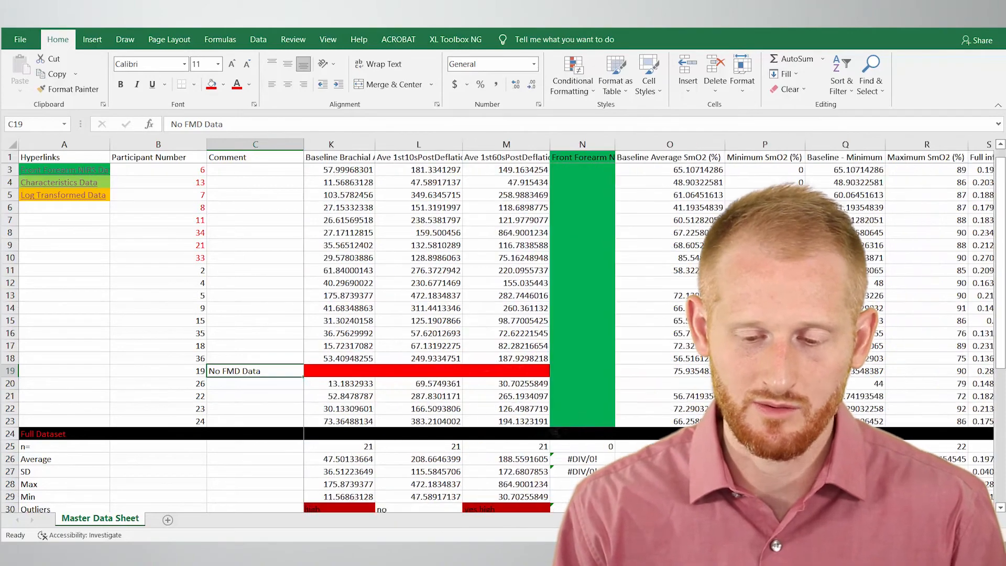
{"action": "scroll", "scroll_direction": "left", "scroll_amount": 3}
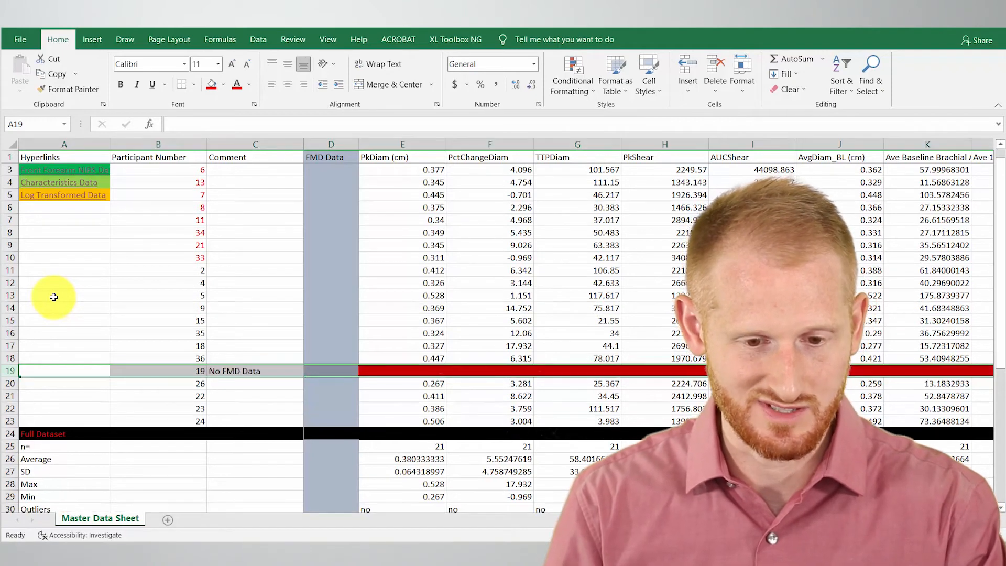
{"action": "left_click", "coordinate": [63, 283]}
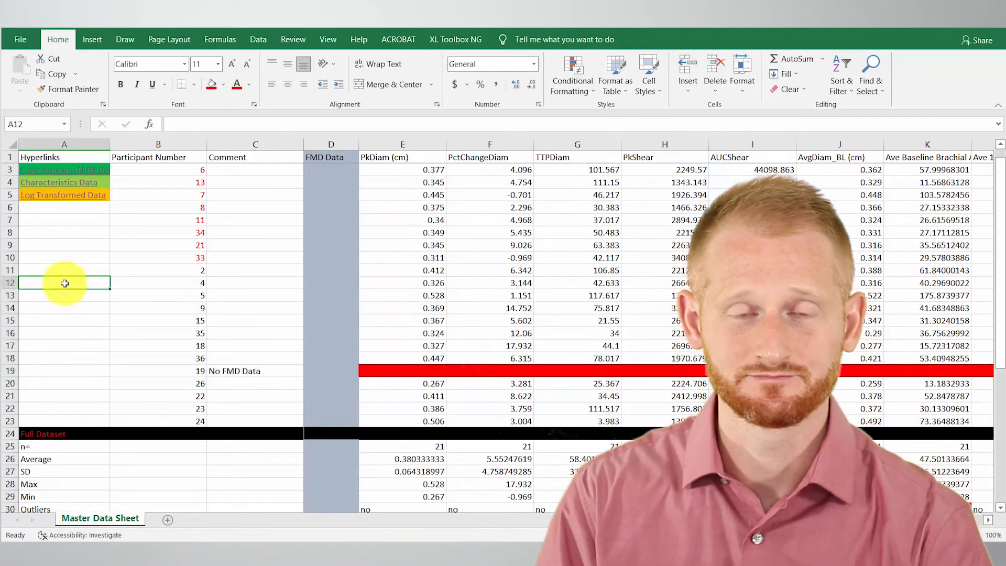